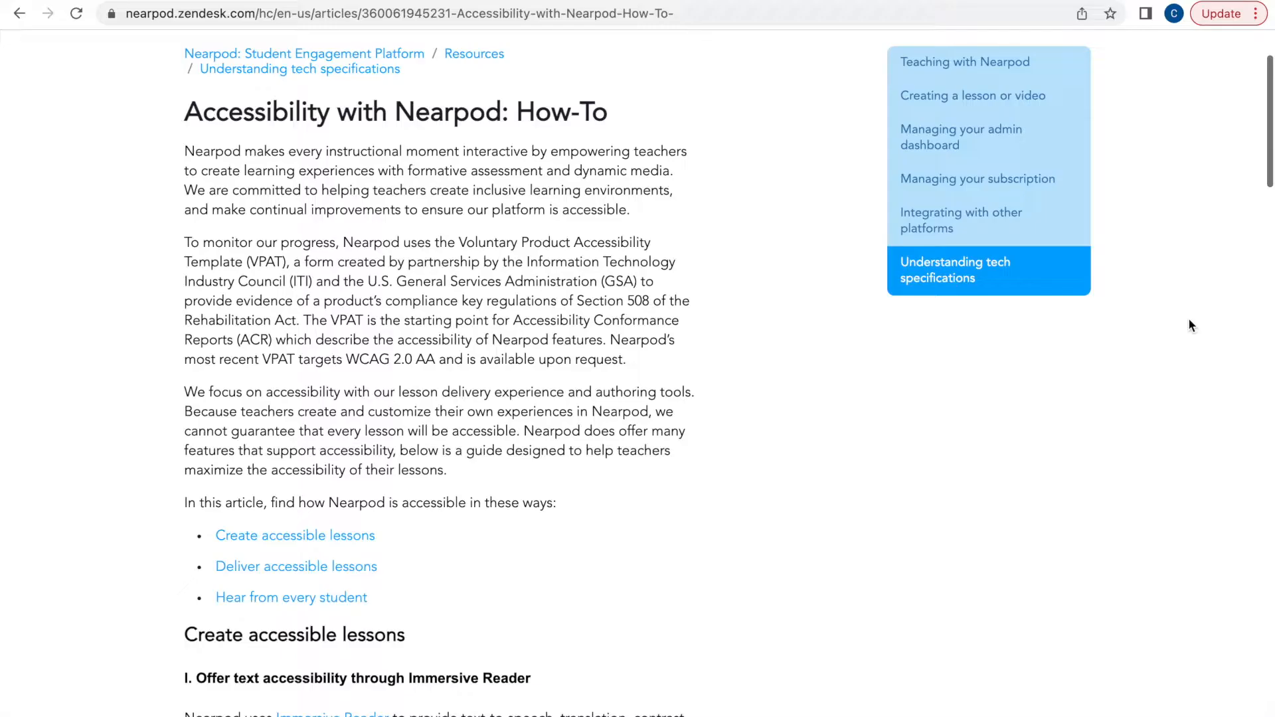
Advance the Getting to Know Virginia lesson preview two slides past the learning objectives
{"action": "scroll", "scroll_direction": "down", "scroll_amount": 3}
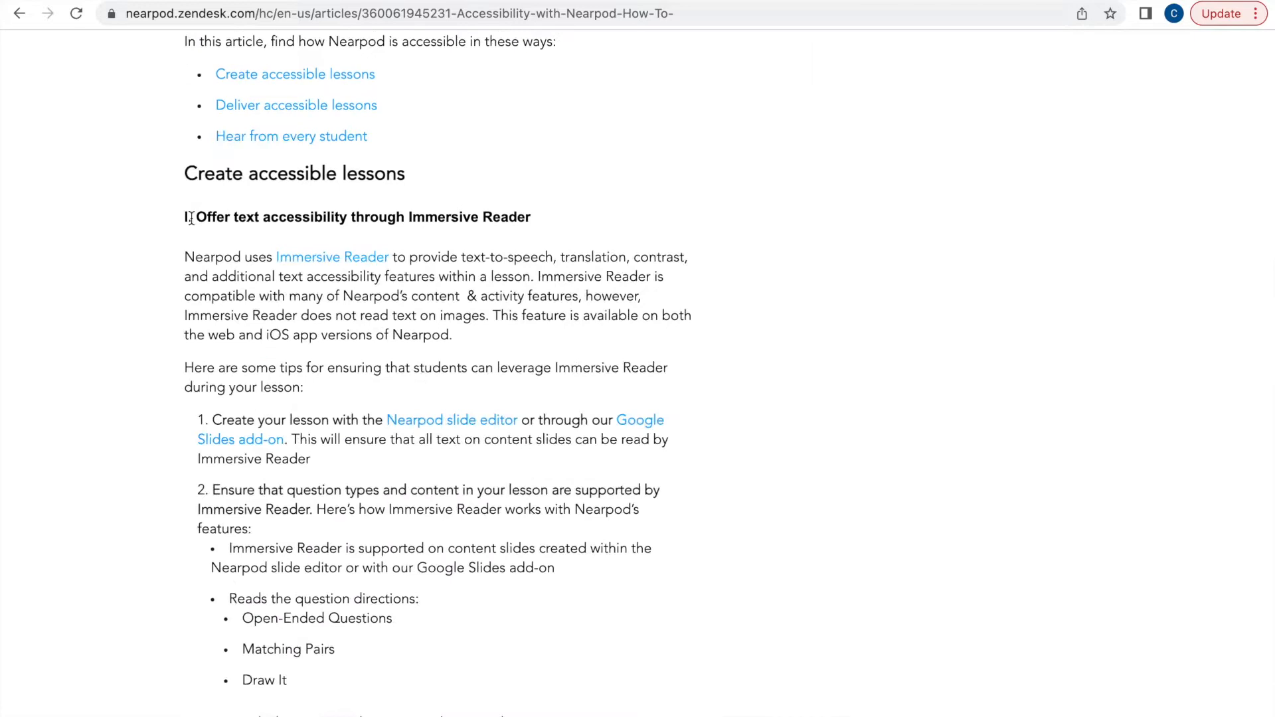
{"action": "scroll", "scroll_direction": "down", "scroll_amount": 3}
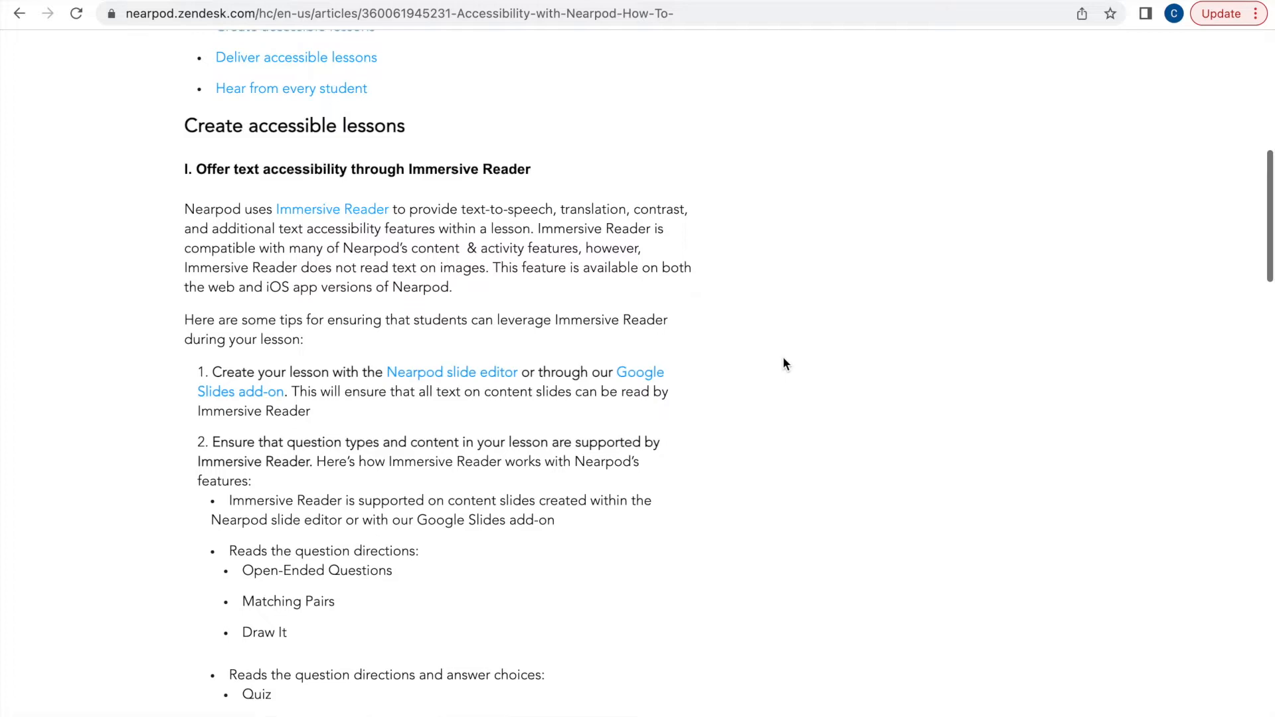
{"action": "scroll", "scroll_direction": "down", "scroll_amount": 3}
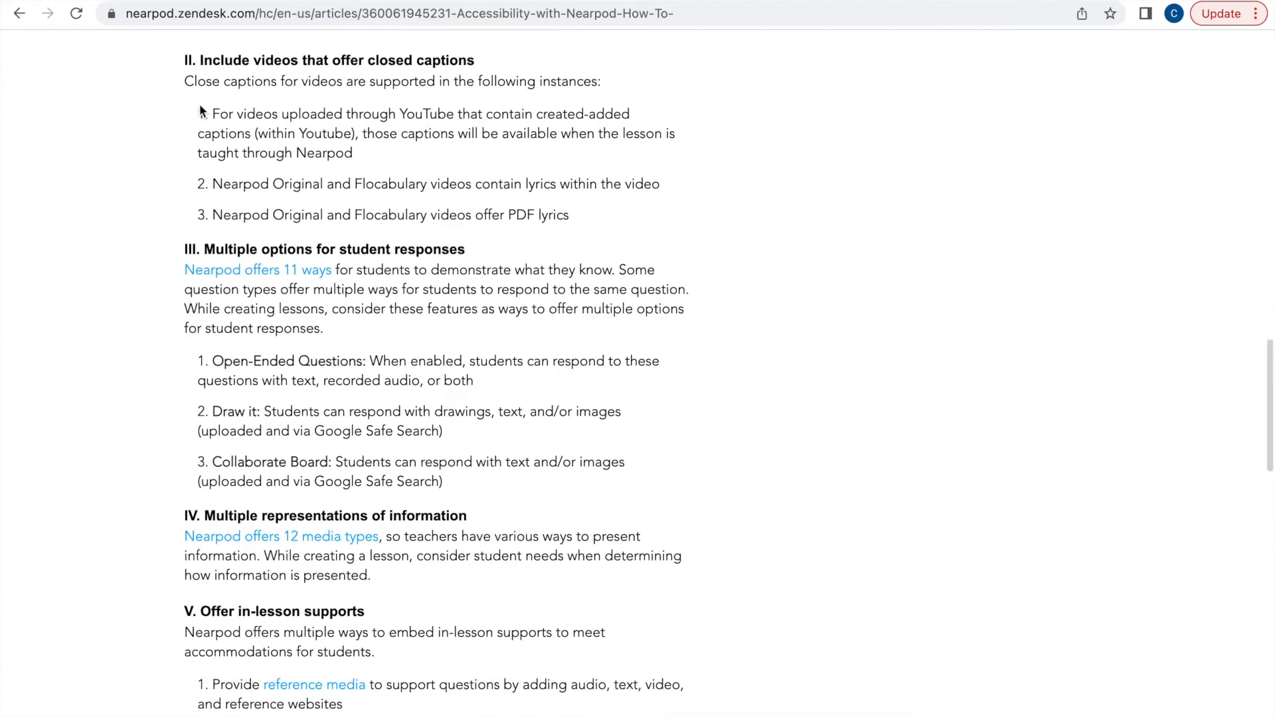
{"action": "scroll", "scroll_direction": "down", "scroll_amount": 3}
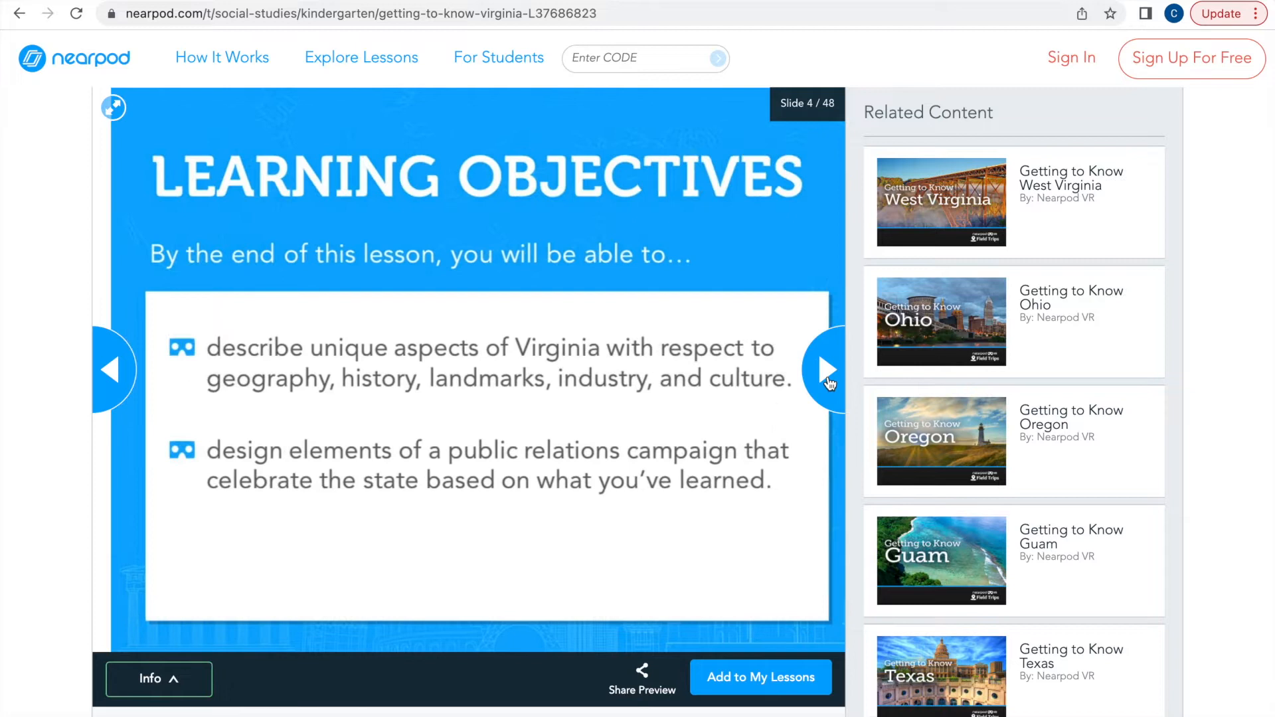
{"action": "left_click", "coordinate": [825, 371]}
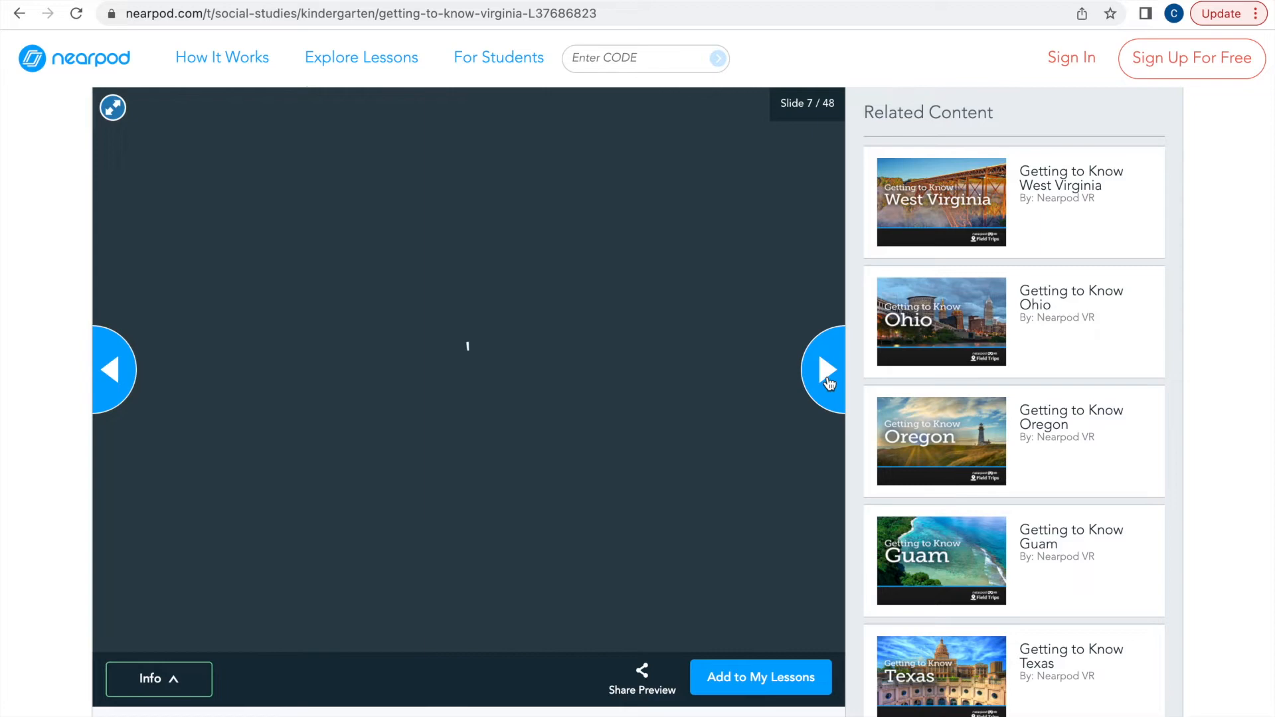
{"action": "left_click", "coordinate": [823, 368]}
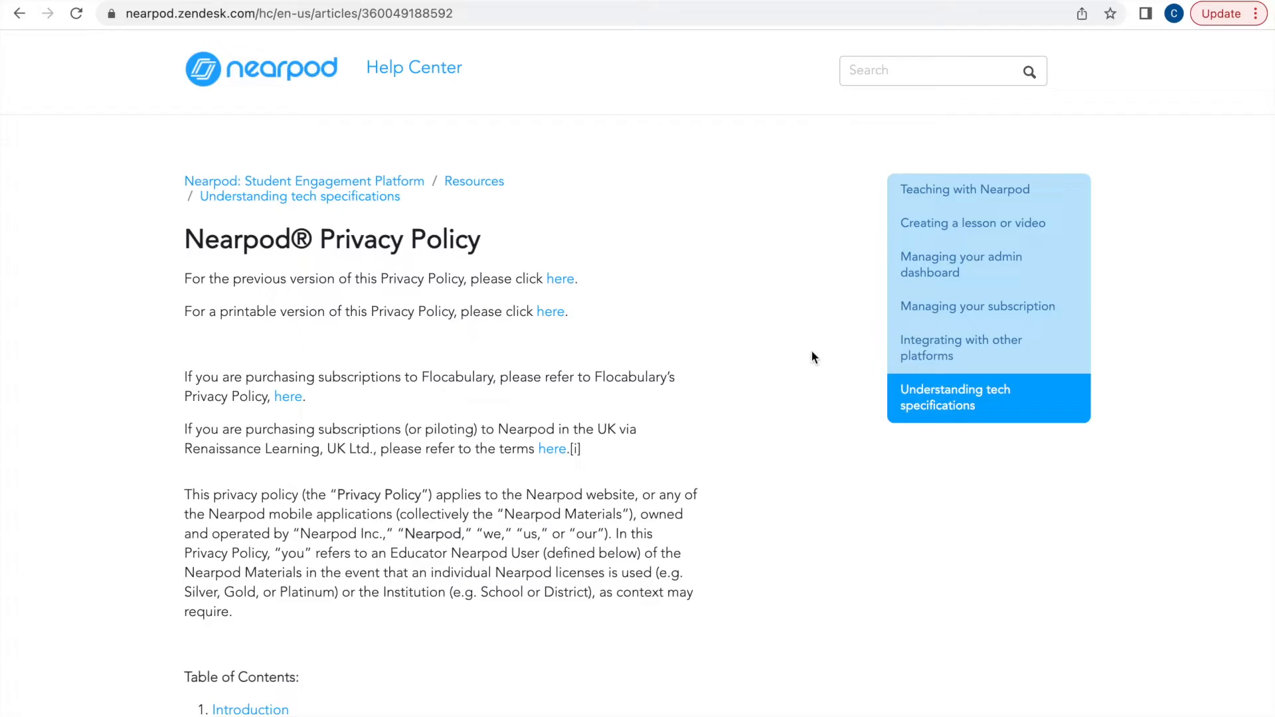
Jump to the Privacy Shield and GDPR section and follow the privacyshield.gov certification link
{"action": "scroll", "scroll_direction": "down", "scroll_amount": 3}
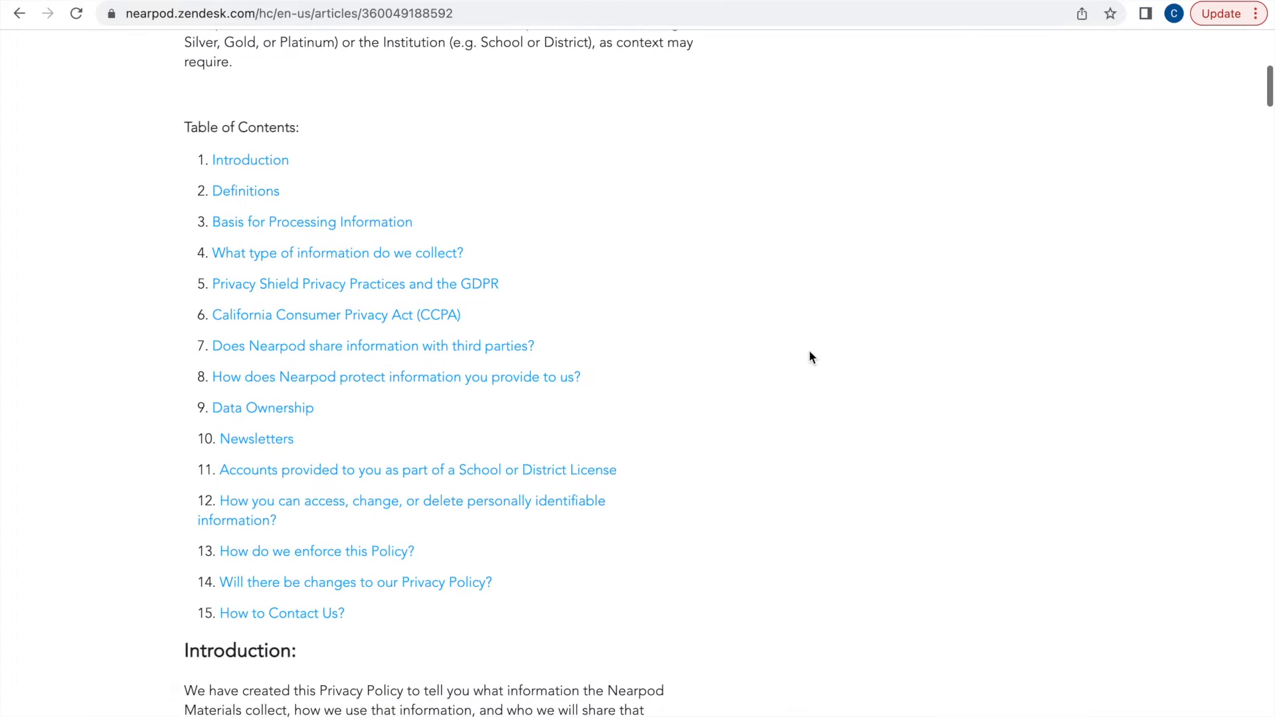
{"action": "left_click", "coordinate": [336, 252]}
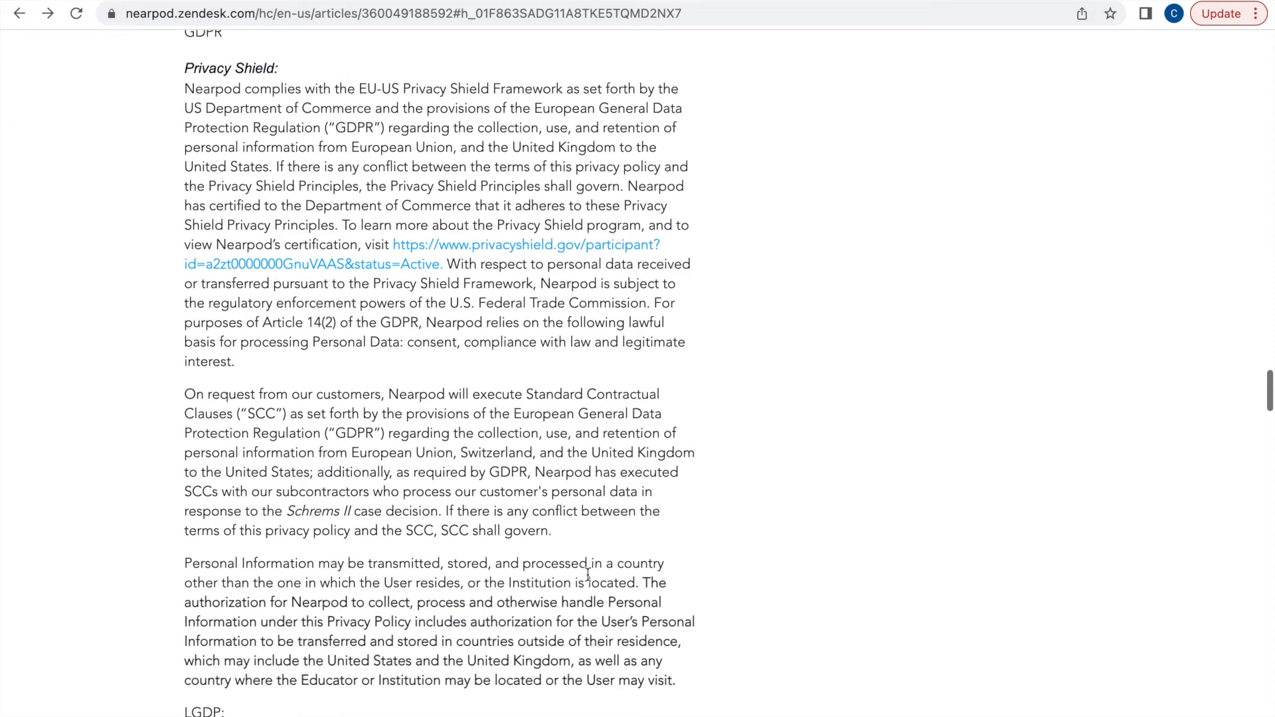
{"action": "left_click", "coordinate": [526, 245]}
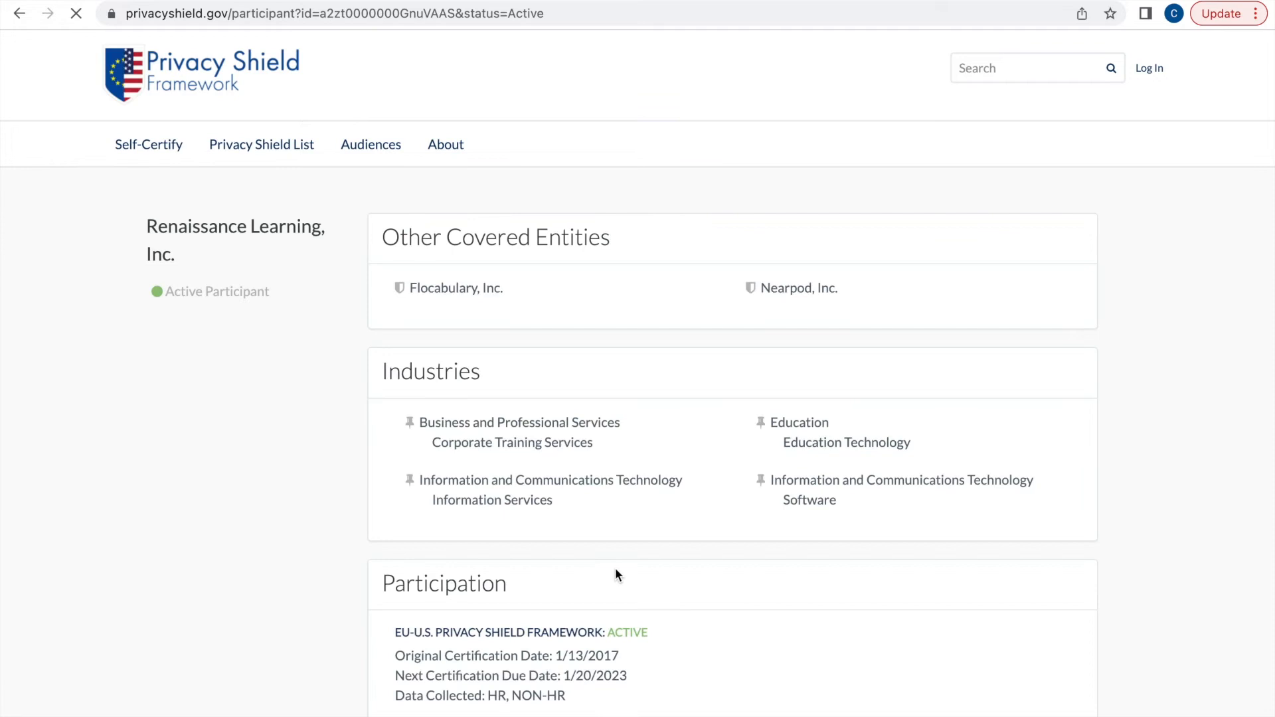
Review the Renaissance Learning Privacy Shield listing's policy documents and return to Nearpod's Privacy Policy
{"action": "scroll", "scroll_direction": "down", "scroll_amount": 3}
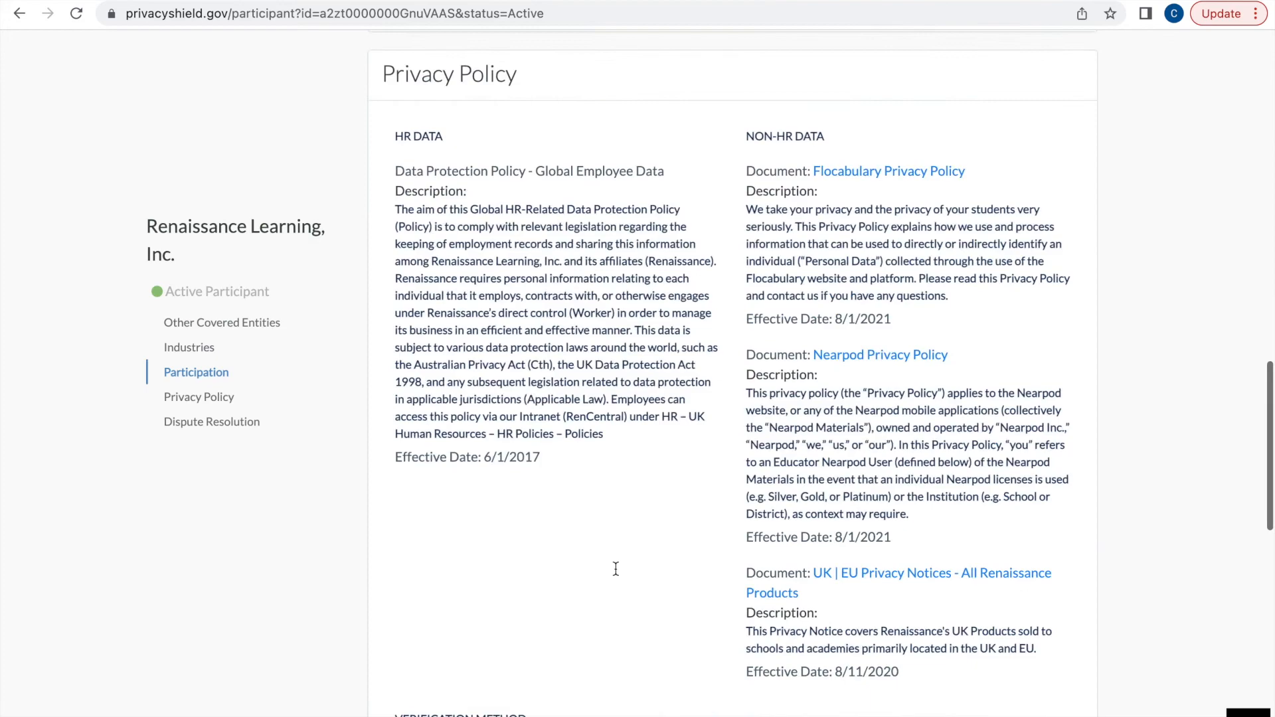
{"action": "left_click", "coordinate": [879, 354]}
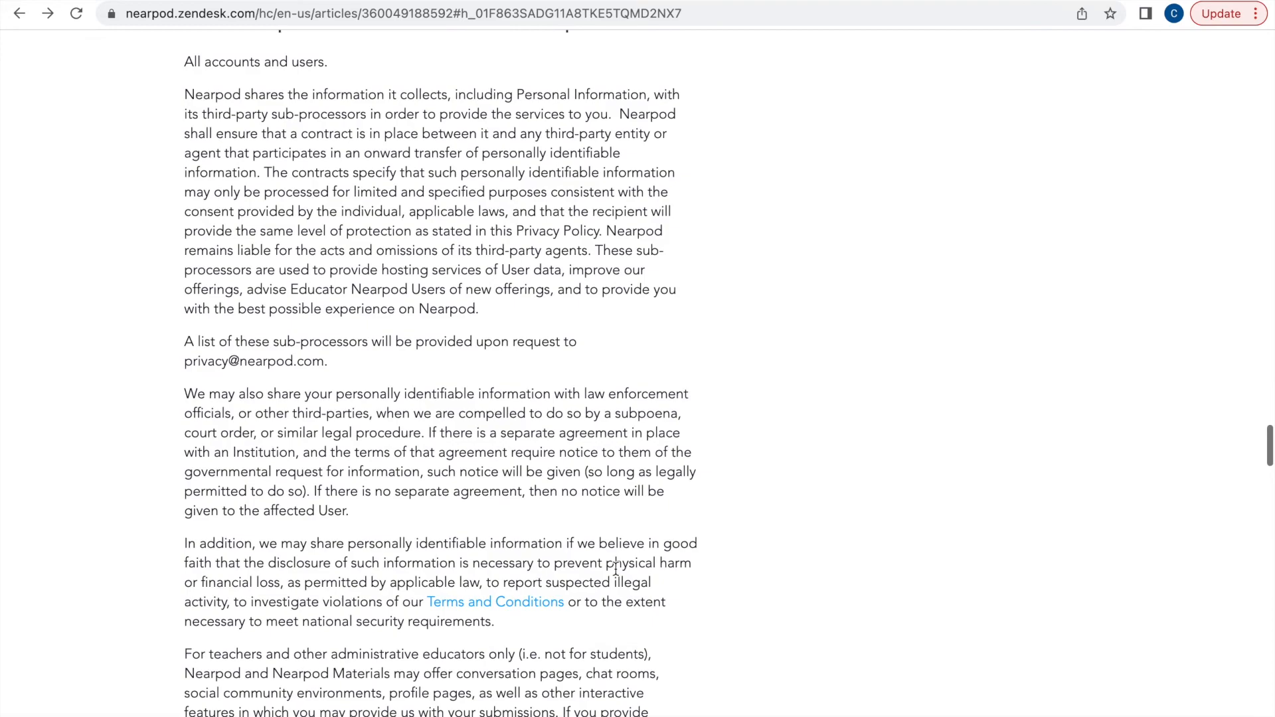